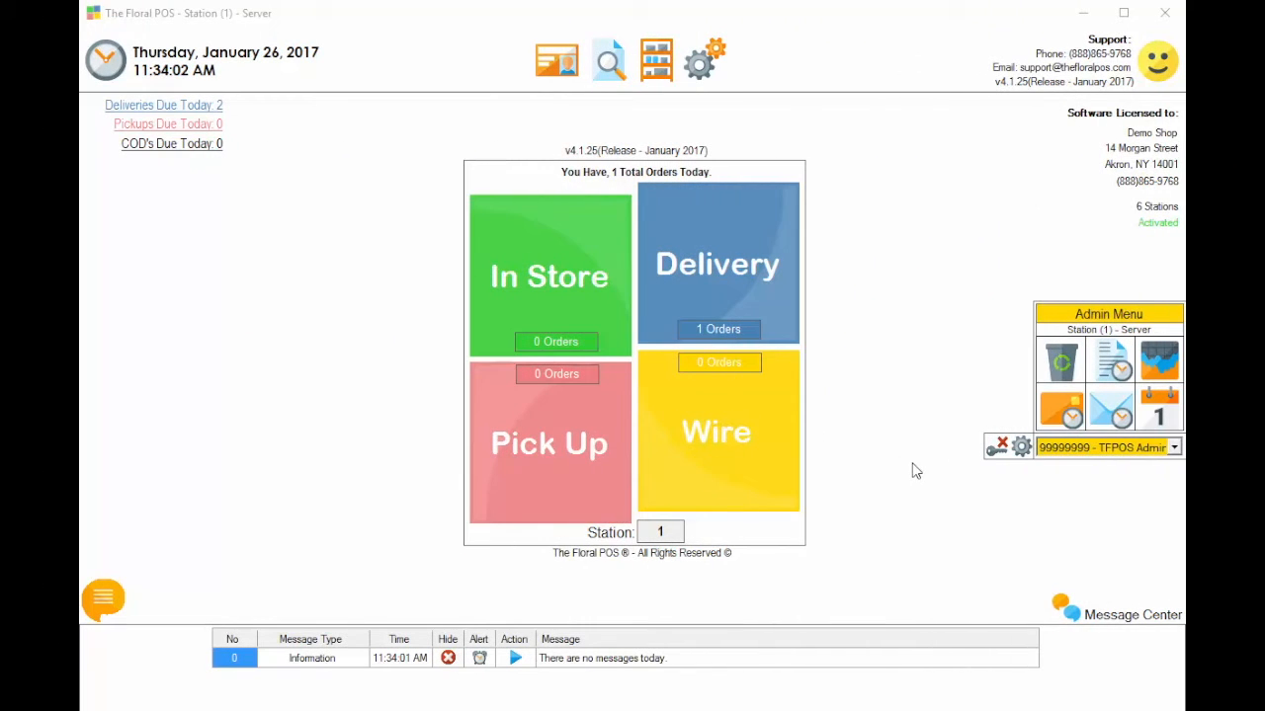
mouse_move(873, 390)
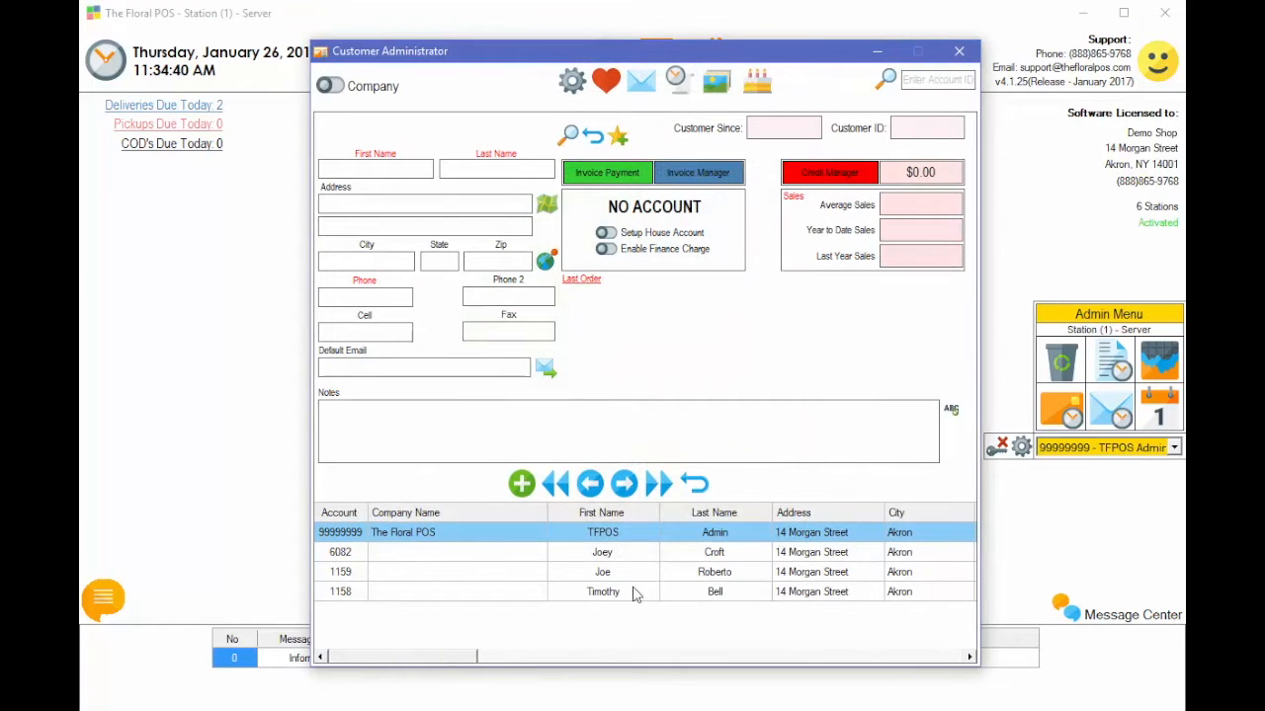
mouse_move(617, 603)
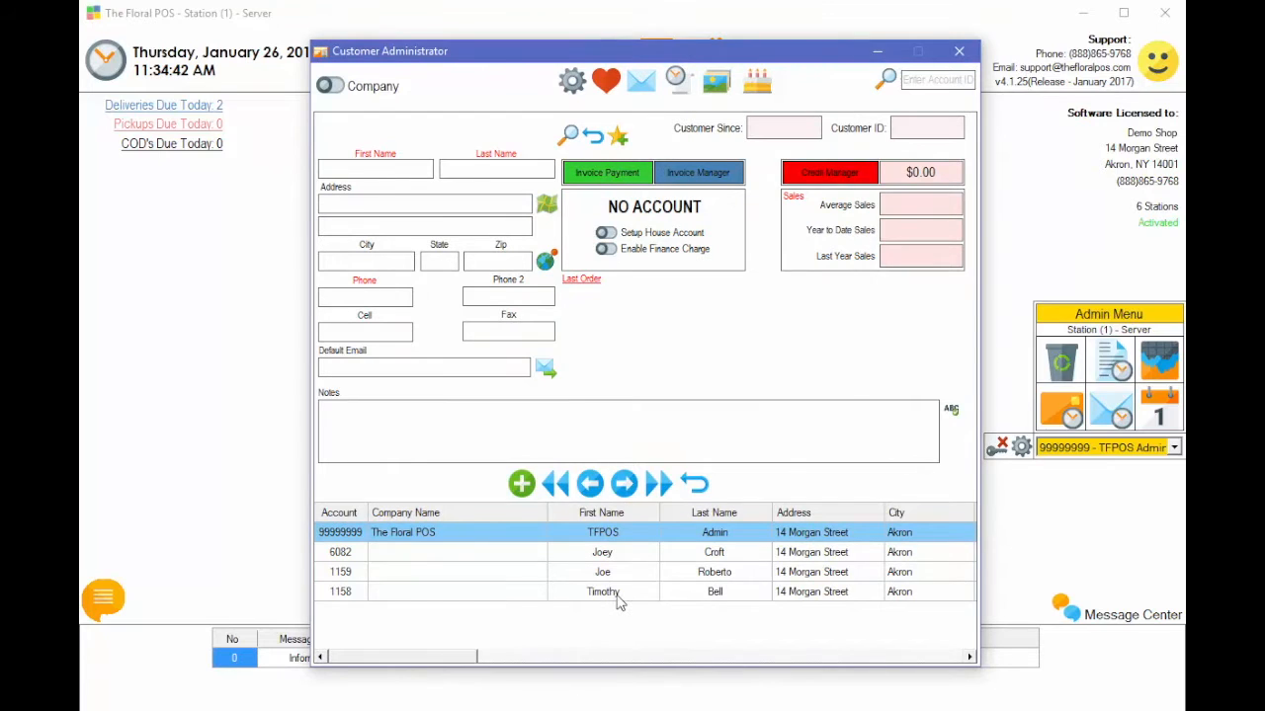
Step: Open customer account 1158 and start an email to the default address
click(602, 592)
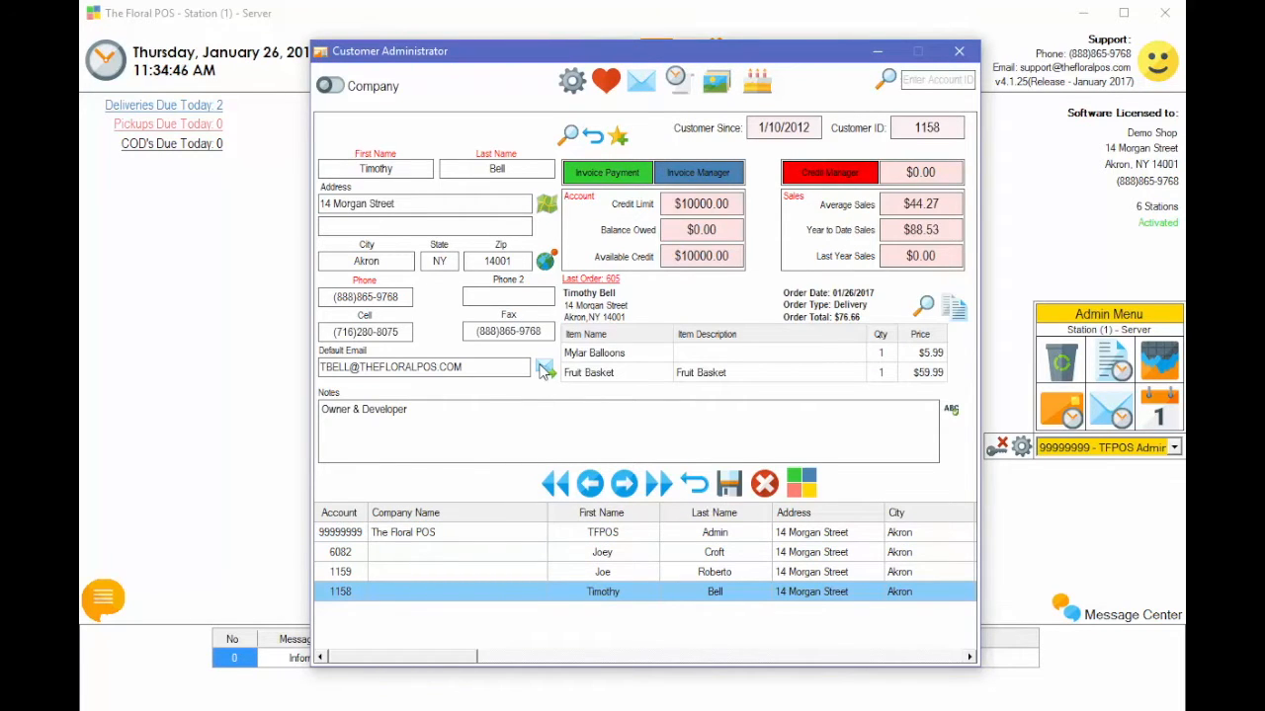
click(545, 367)
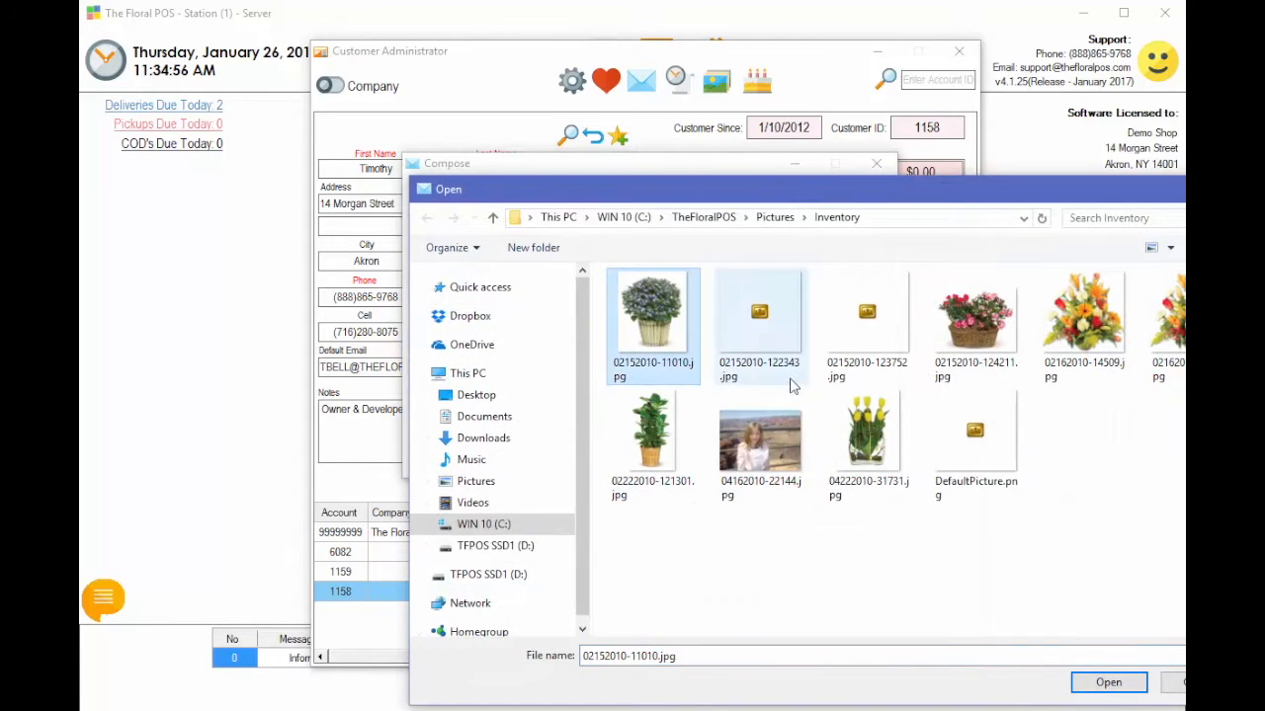
Step: Attach several inventory flower images to the customer email
click(1108, 681)
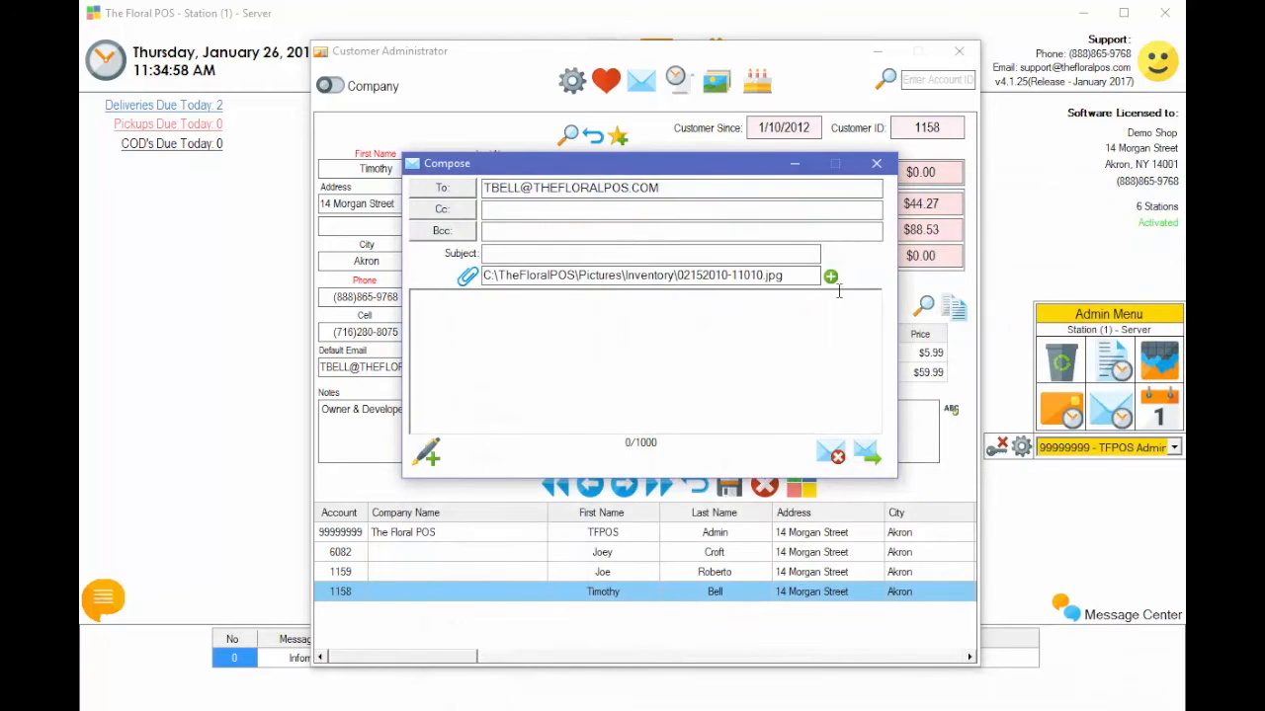
click(830, 277)
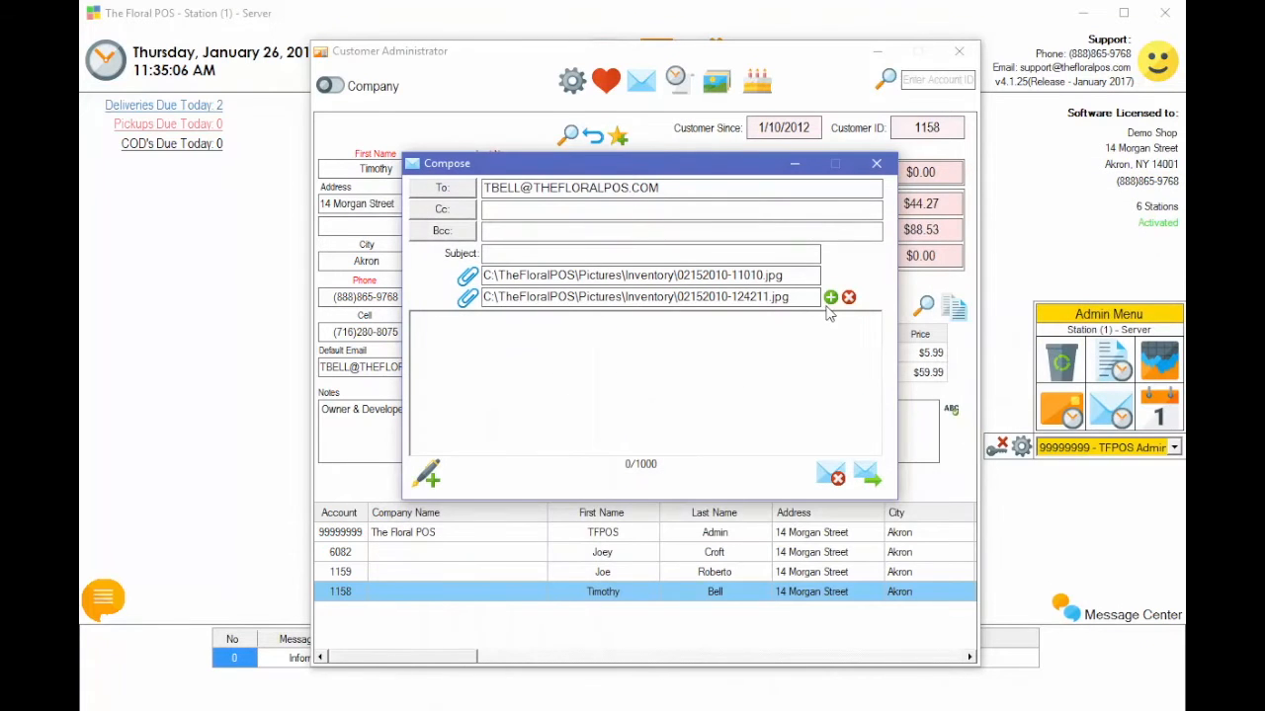
click(830, 297)
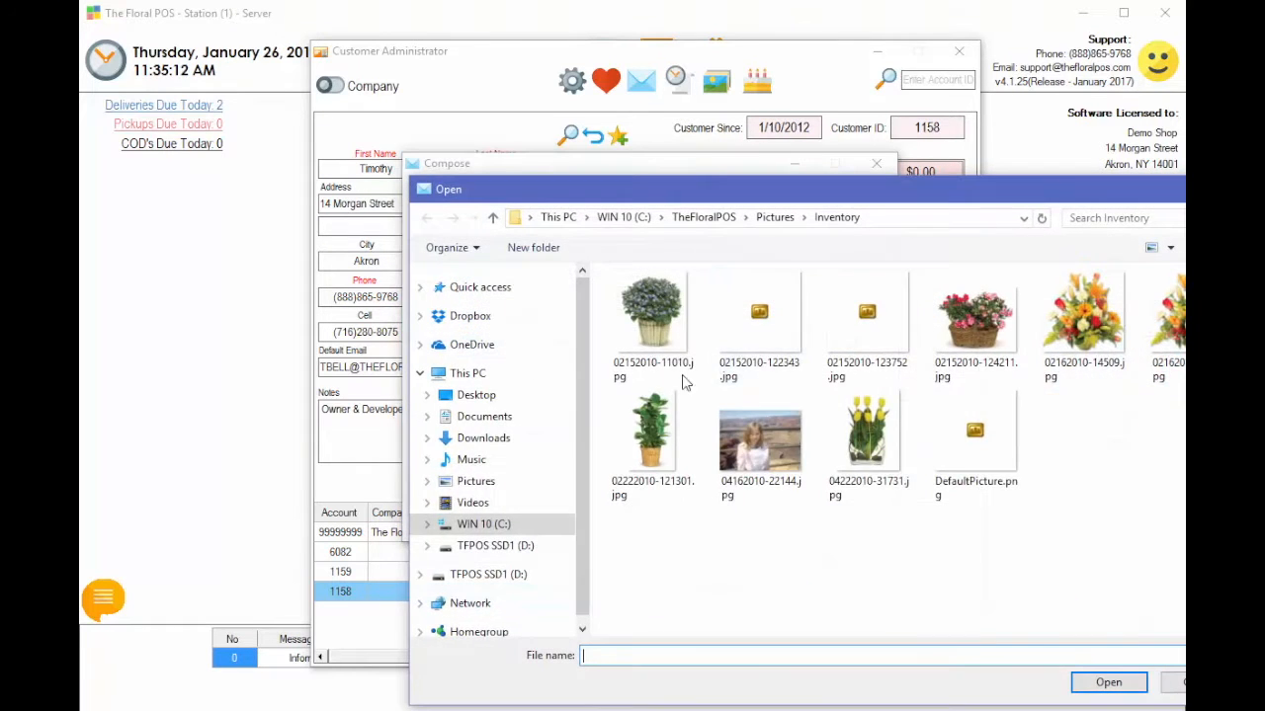
click(1108, 682)
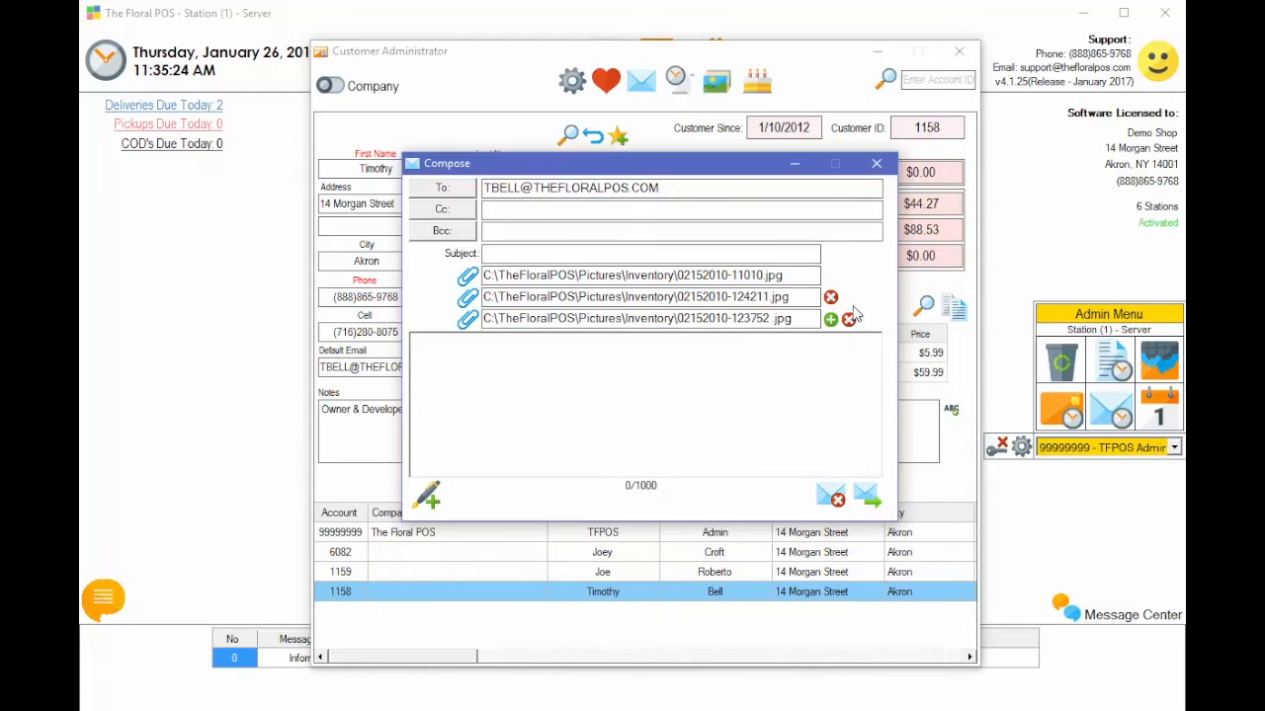
Step: Remove the extra attachments and close the email without sending
click(830, 296)
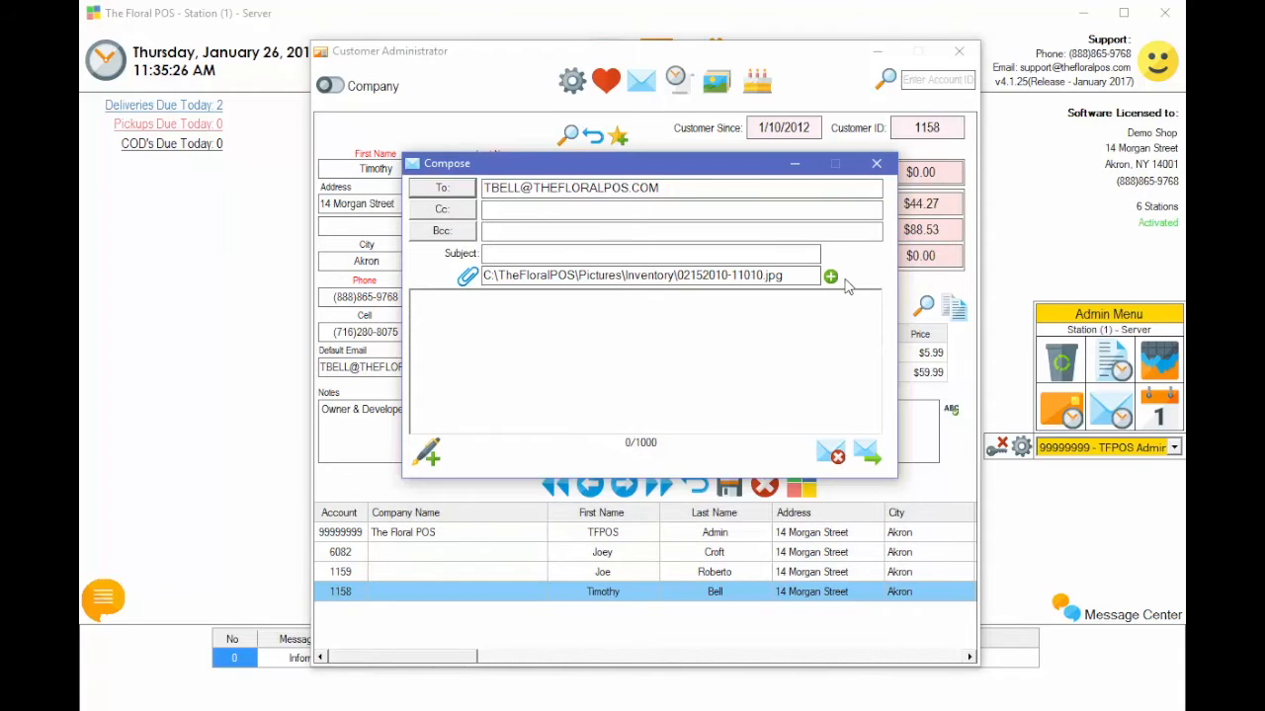
click(830, 276)
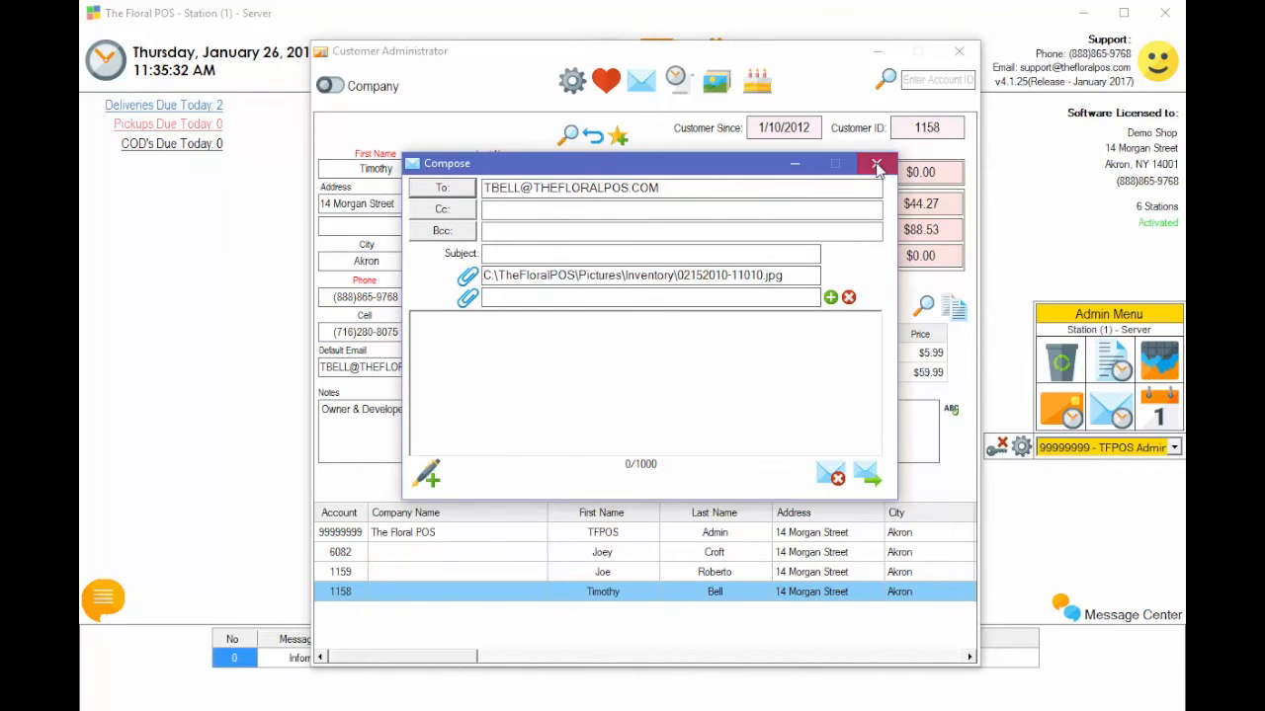
click(876, 164)
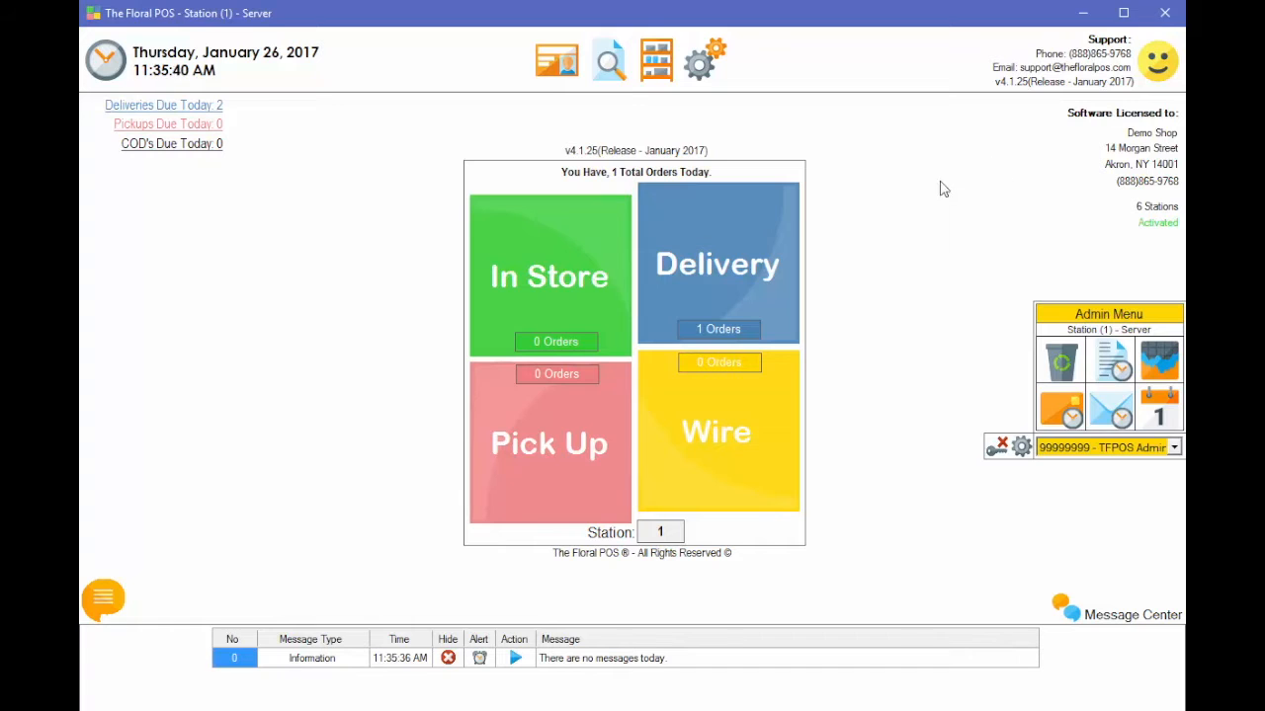
Step: Open Email Settings from the Control Panel's System Configuration tab
click(710, 56)
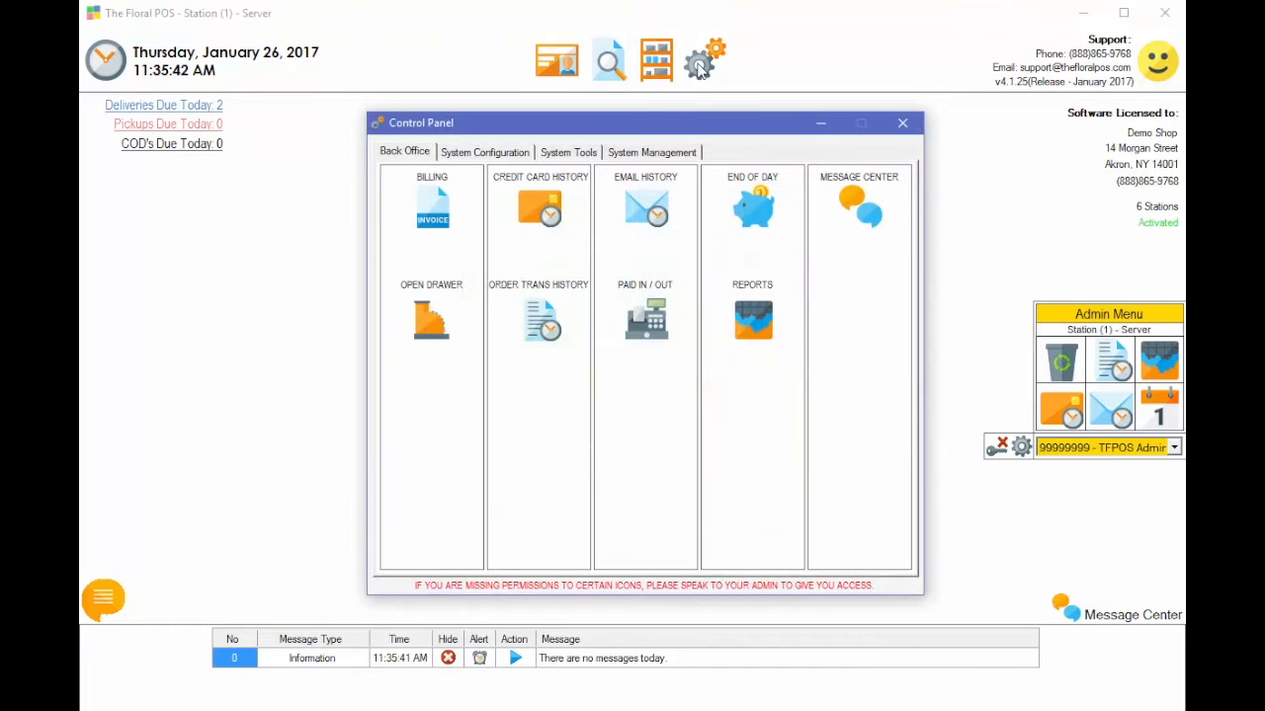
click(485, 152)
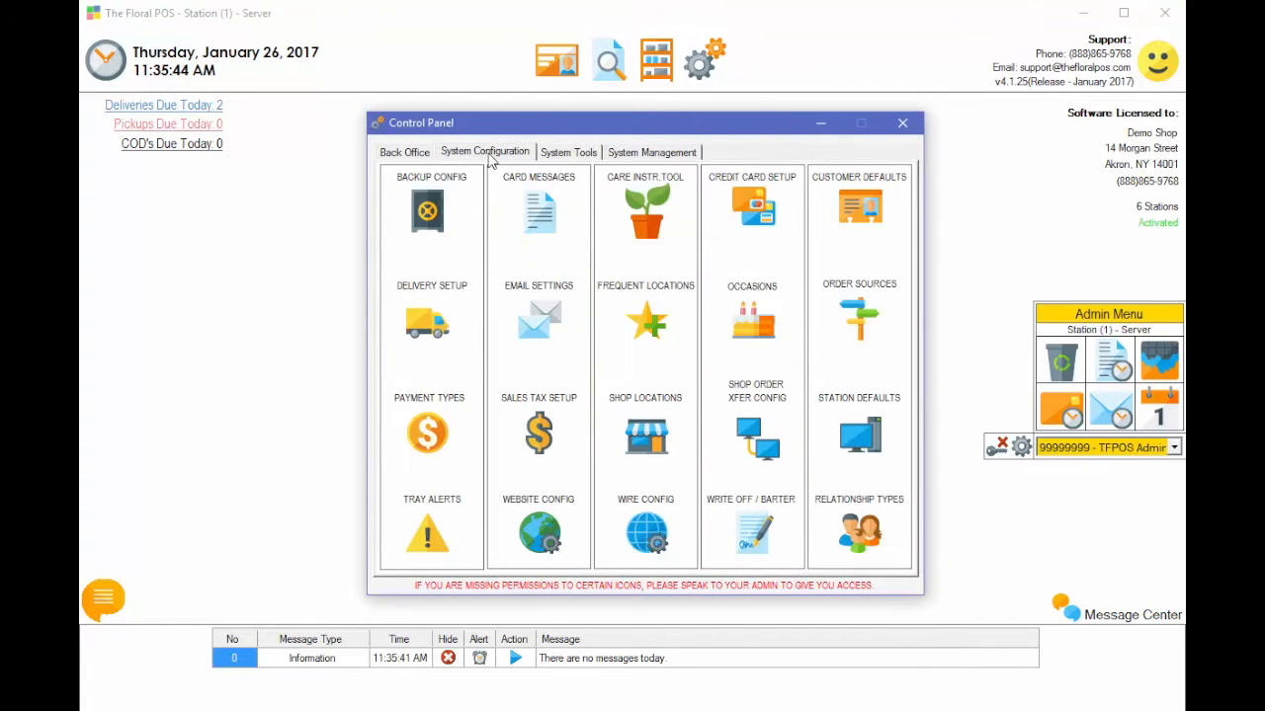
mouse_move(550, 304)
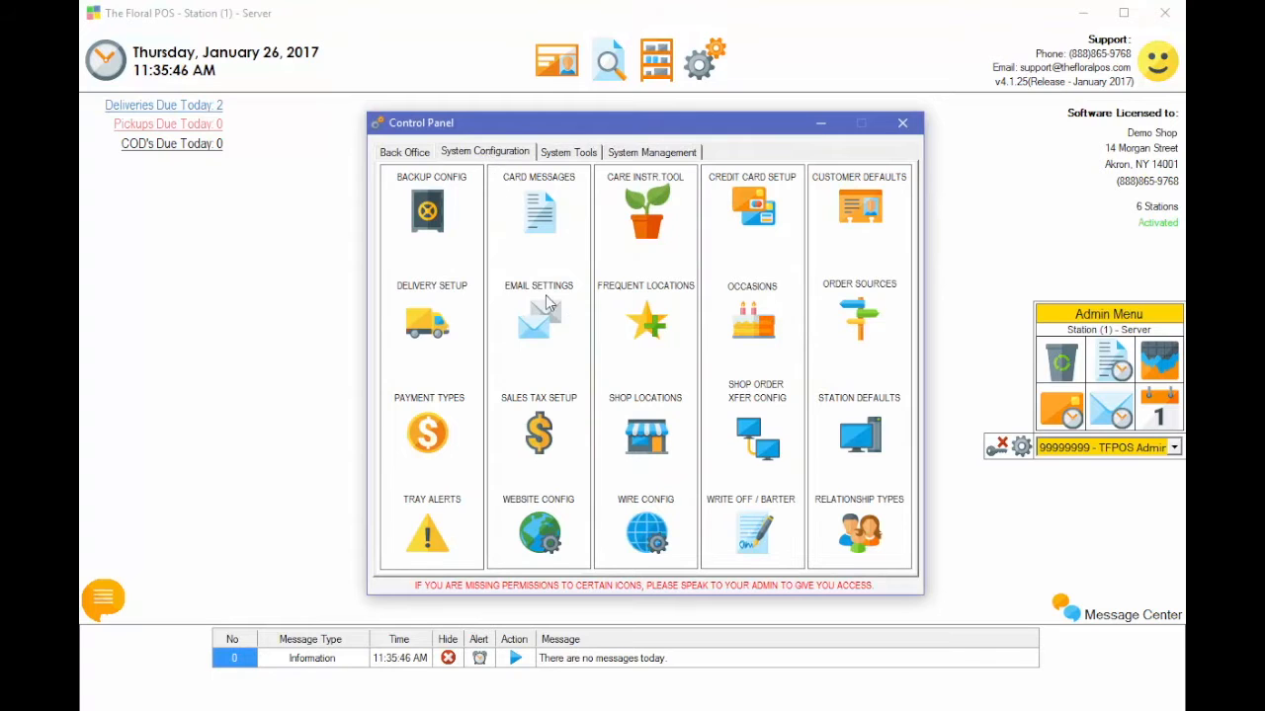
click(538, 322)
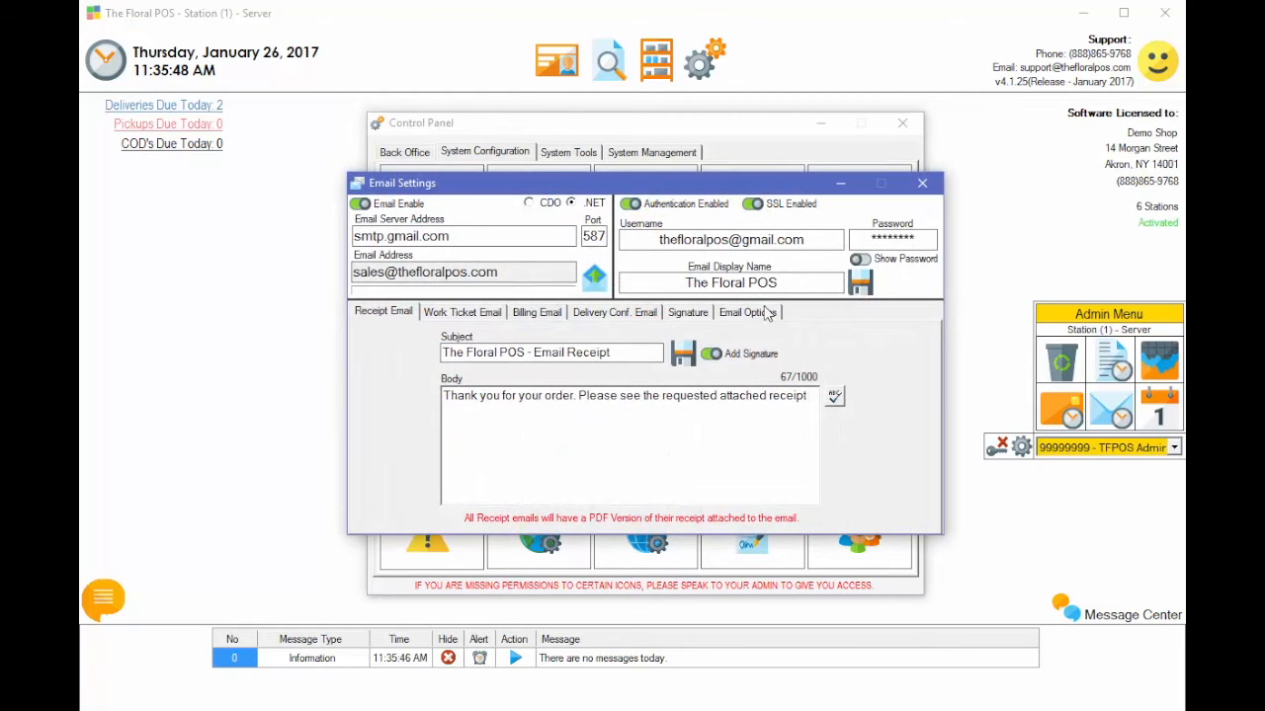
Step: Enable 'Email Popup before sending Email' under Email Options and save it
click(748, 312)
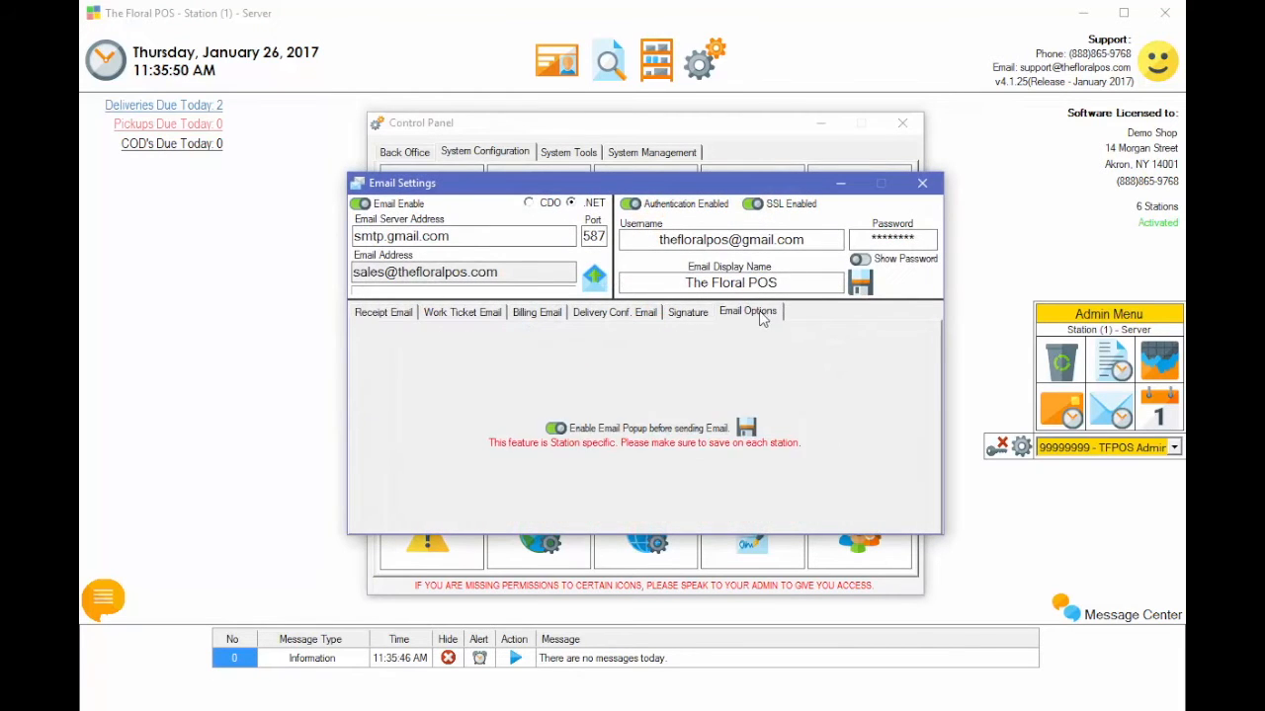
click(556, 428)
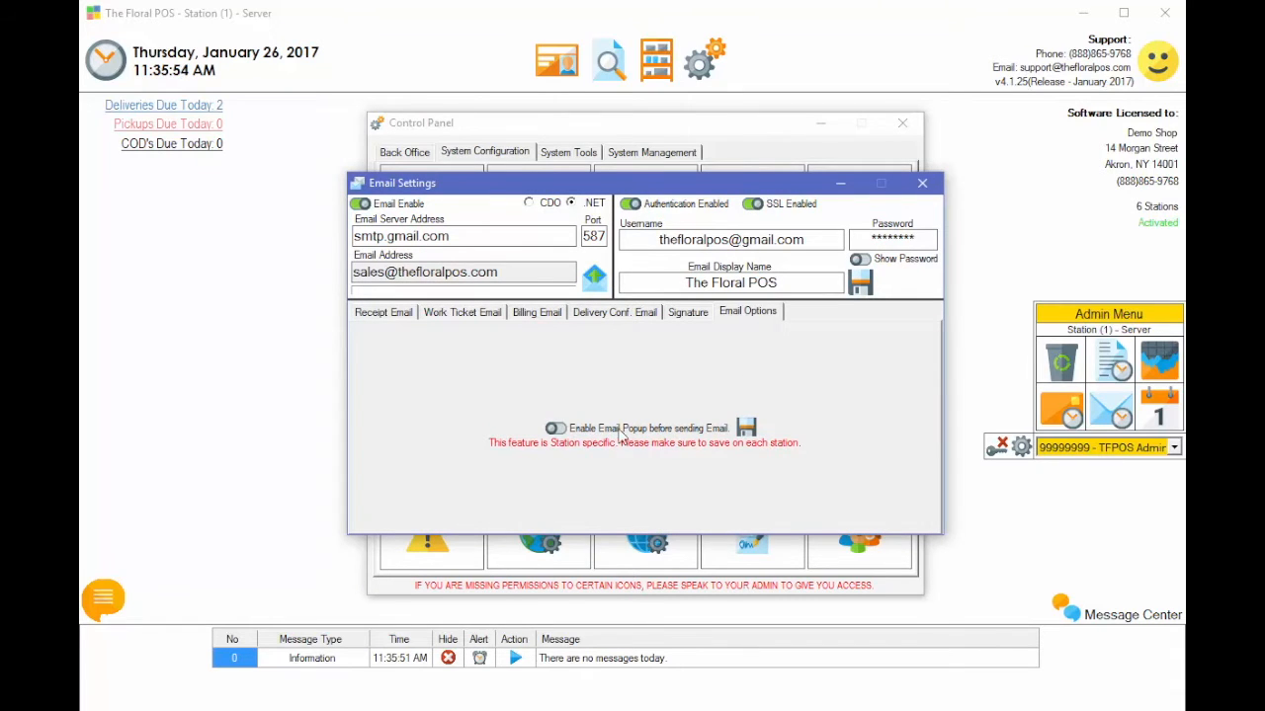
click(556, 428)
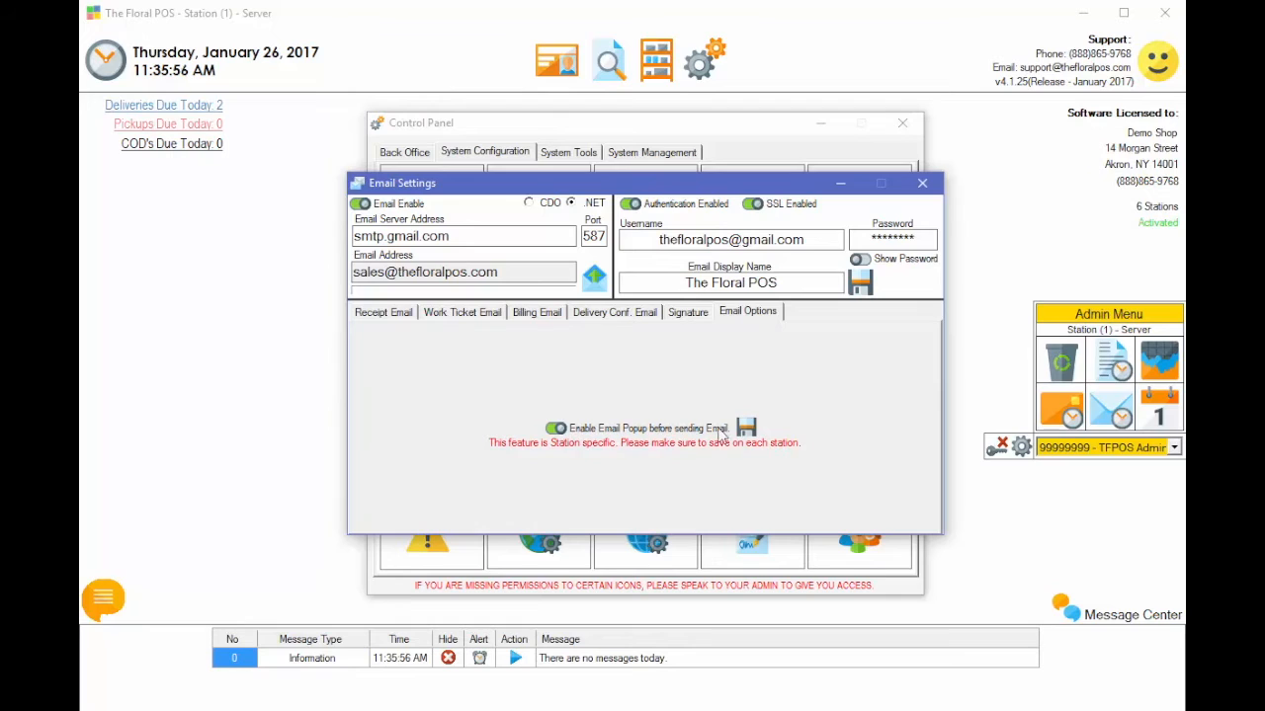
mouse_move(673, 393)
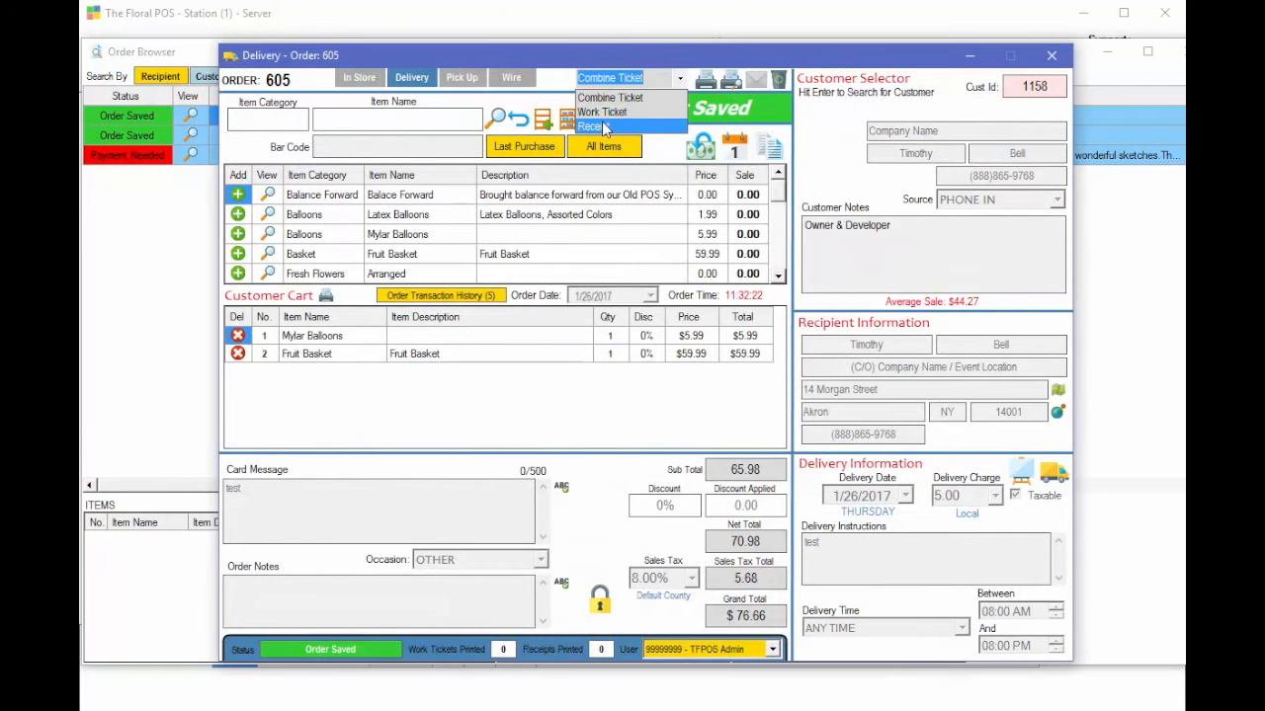
Step: Email order 605's receipt with an inventory plant photo as a second attachment
click(591, 126)
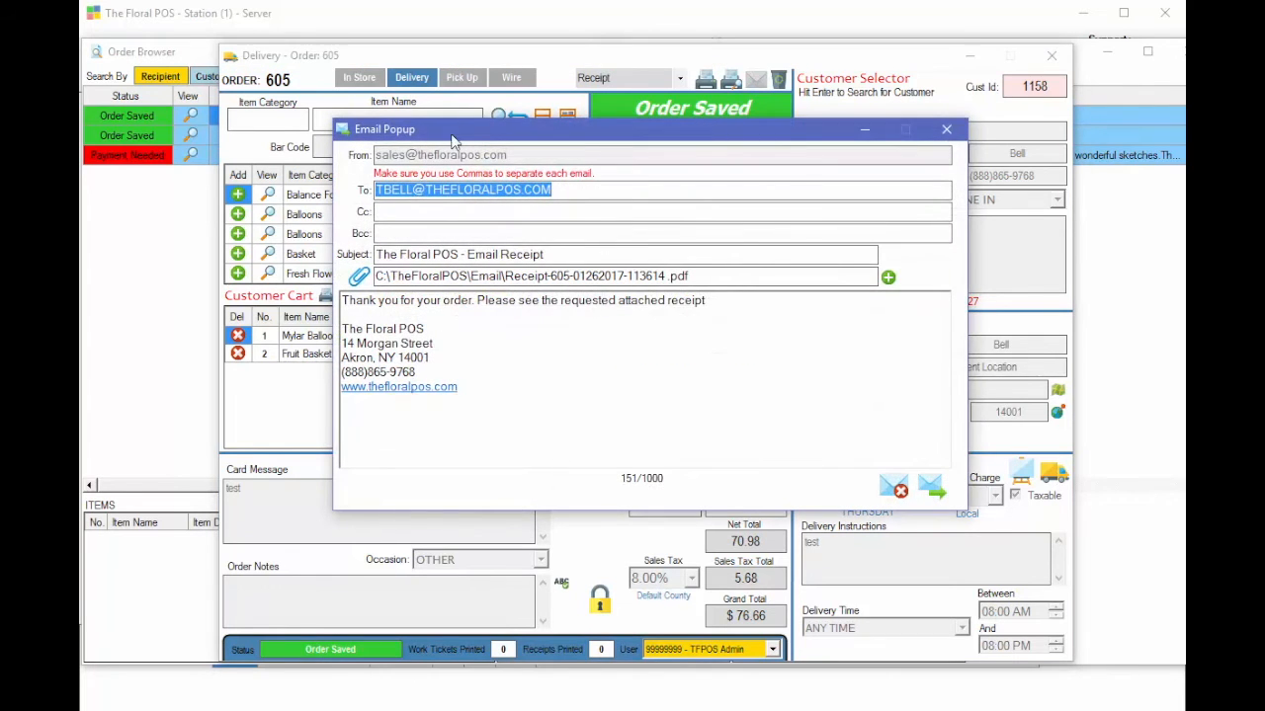
mouse_move(594, 334)
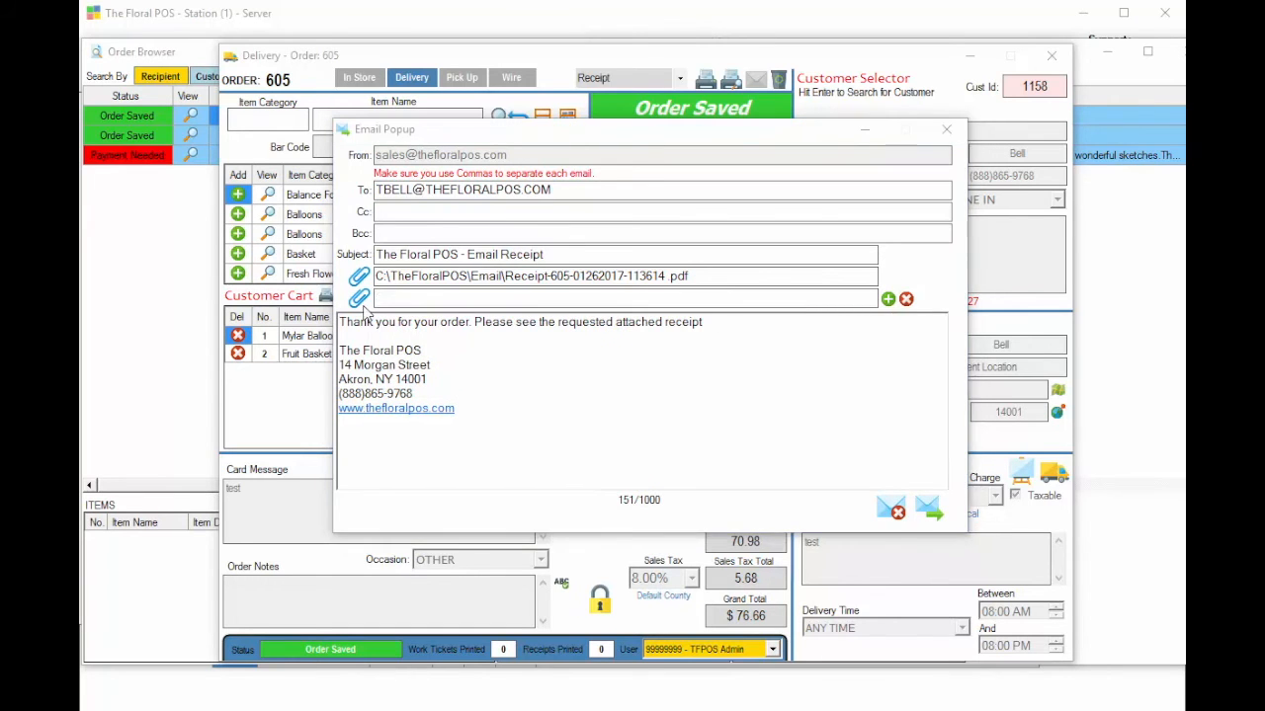
click(361, 299)
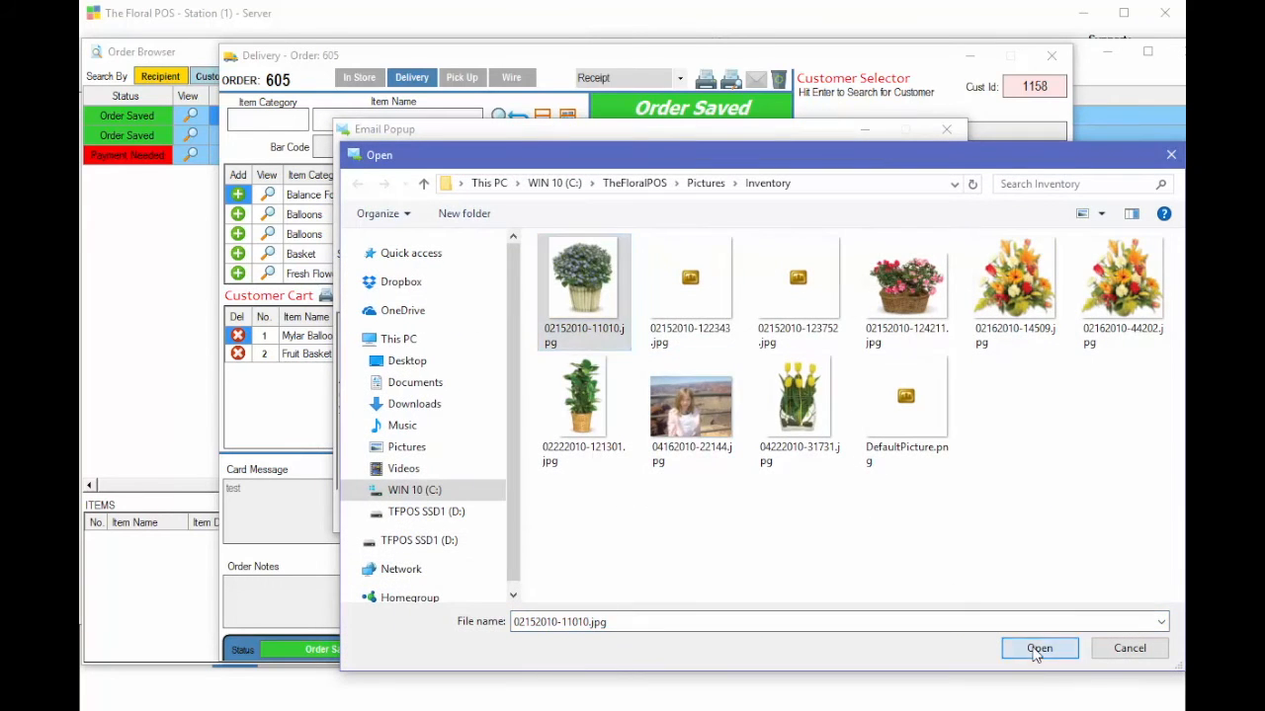
click(1038, 648)
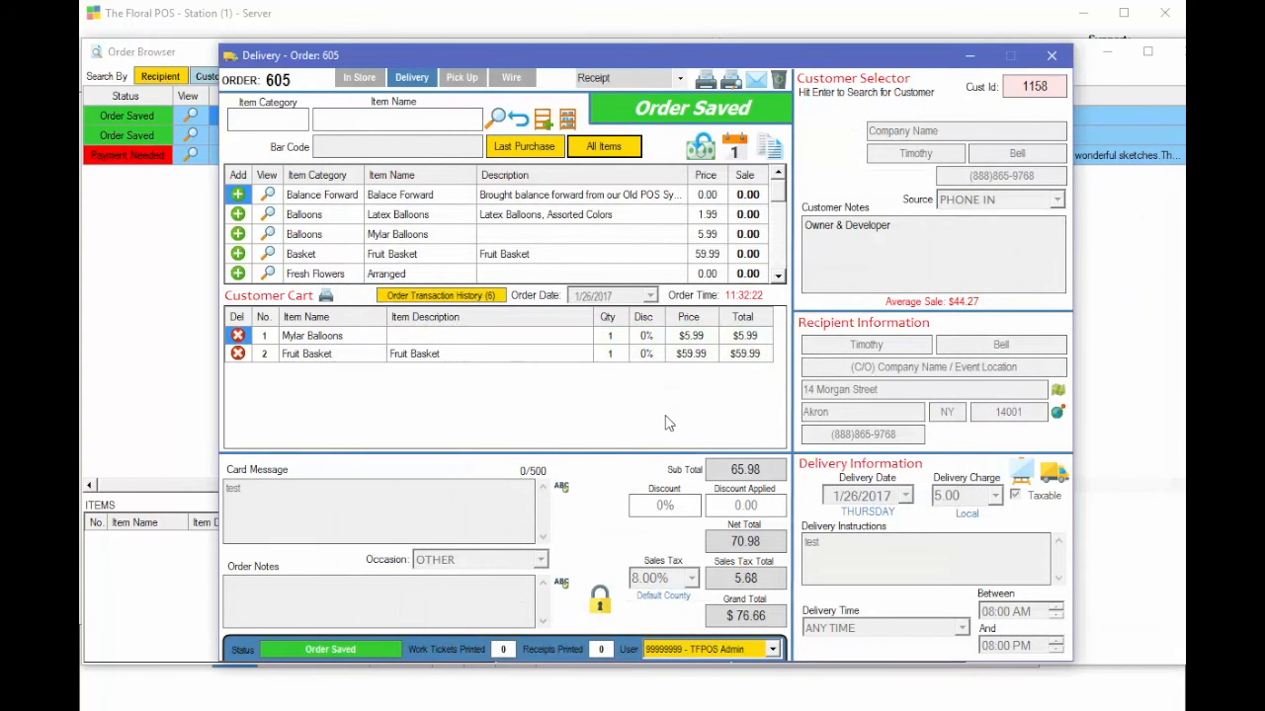
Step: Close the order window and open the Delivery Manager from System Management
click(1051, 58)
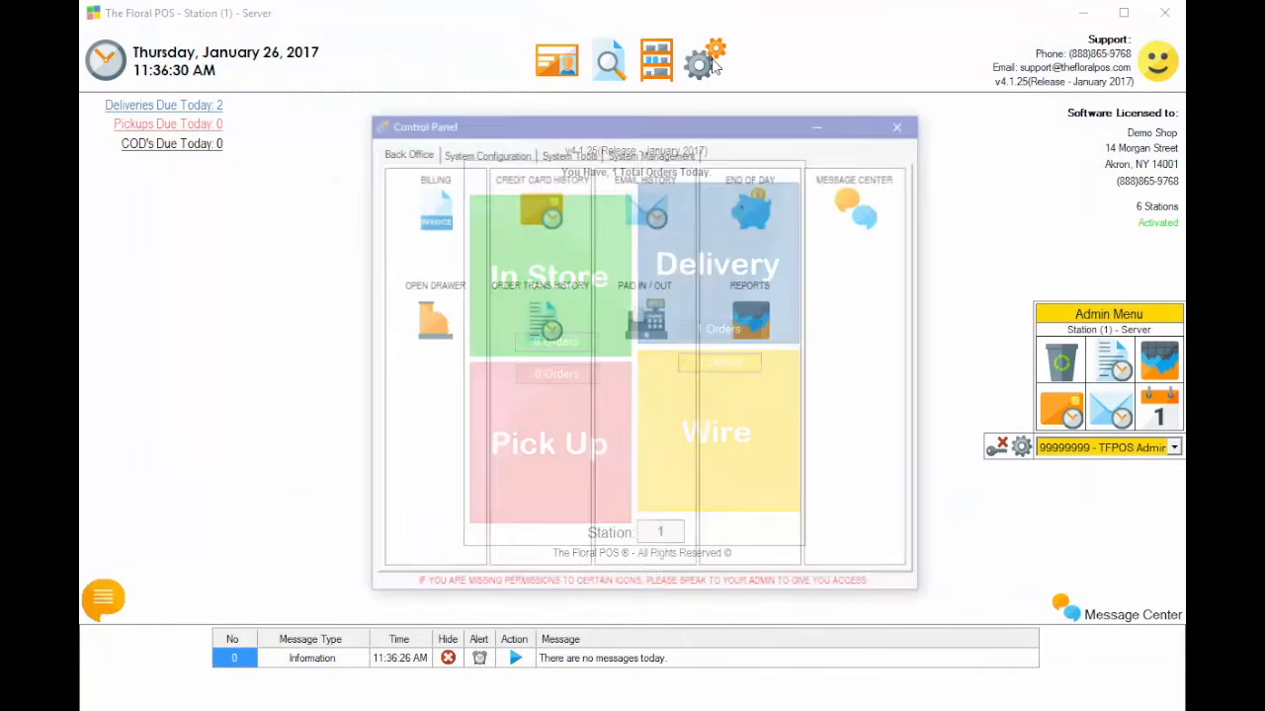
click(652, 151)
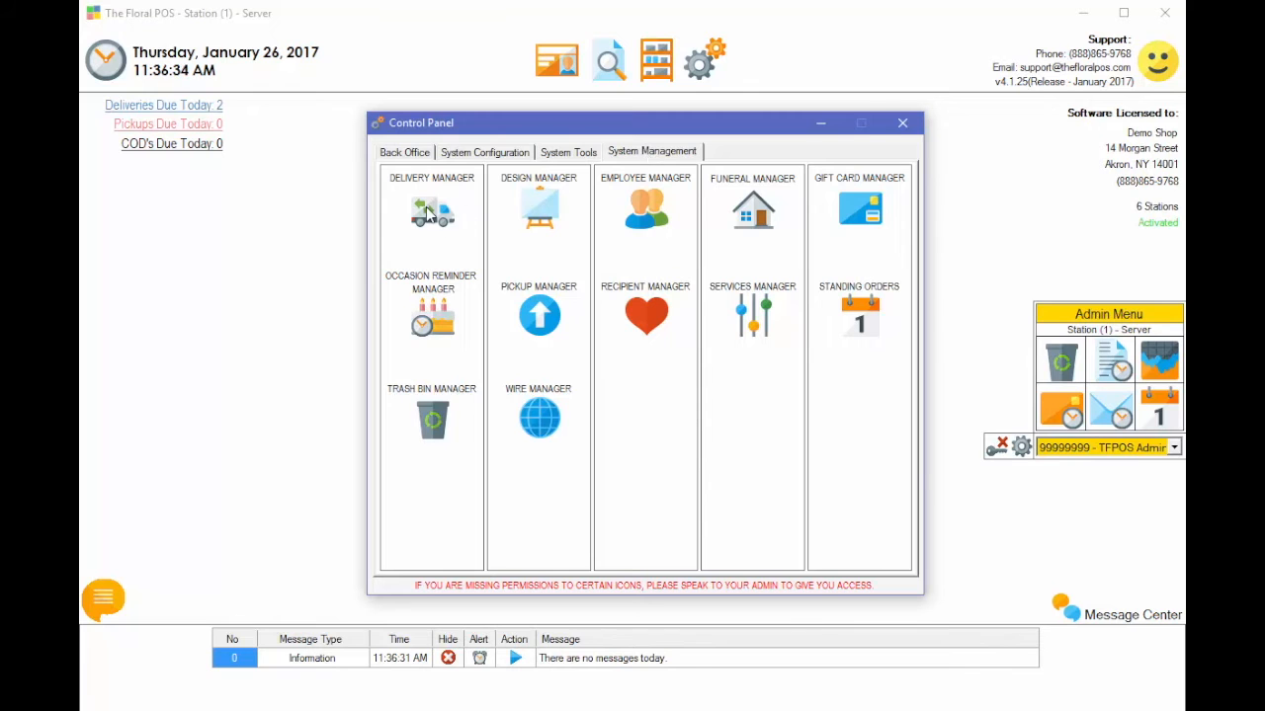
click(430, 210)
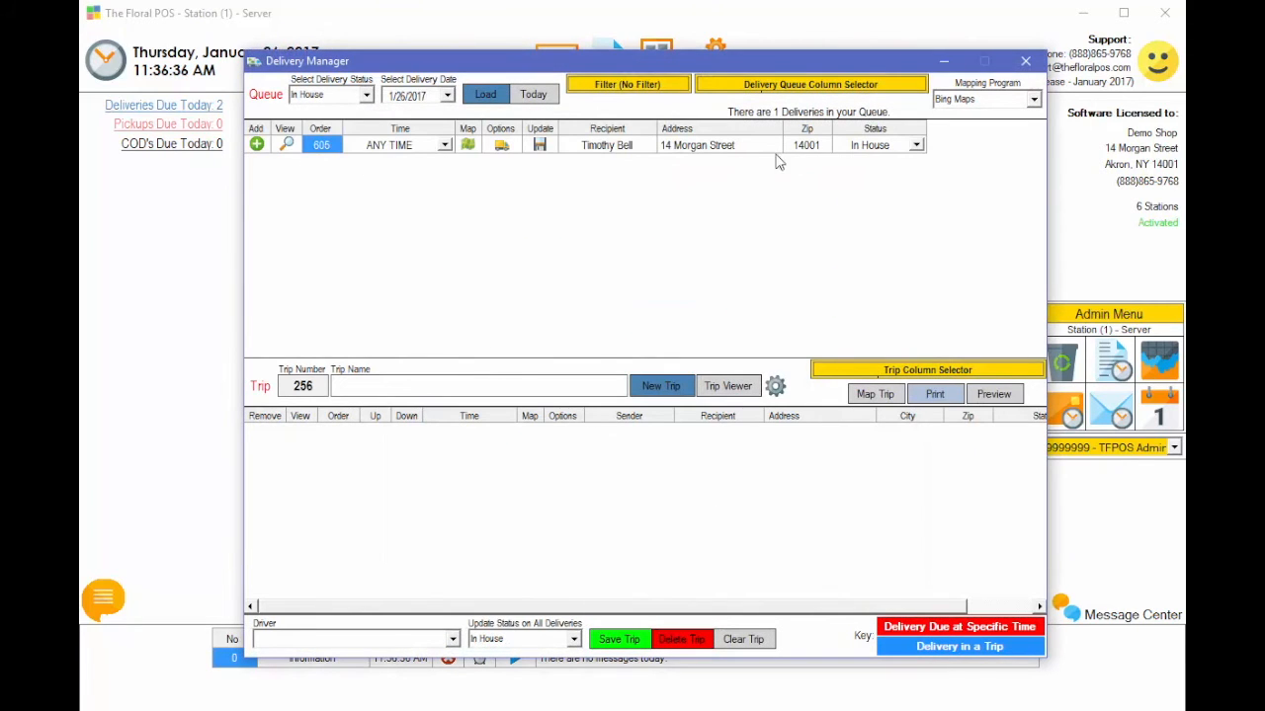
Step: Set order 605's status to Delivered, save, and confirm emailing the confirmation
click(914, 145)
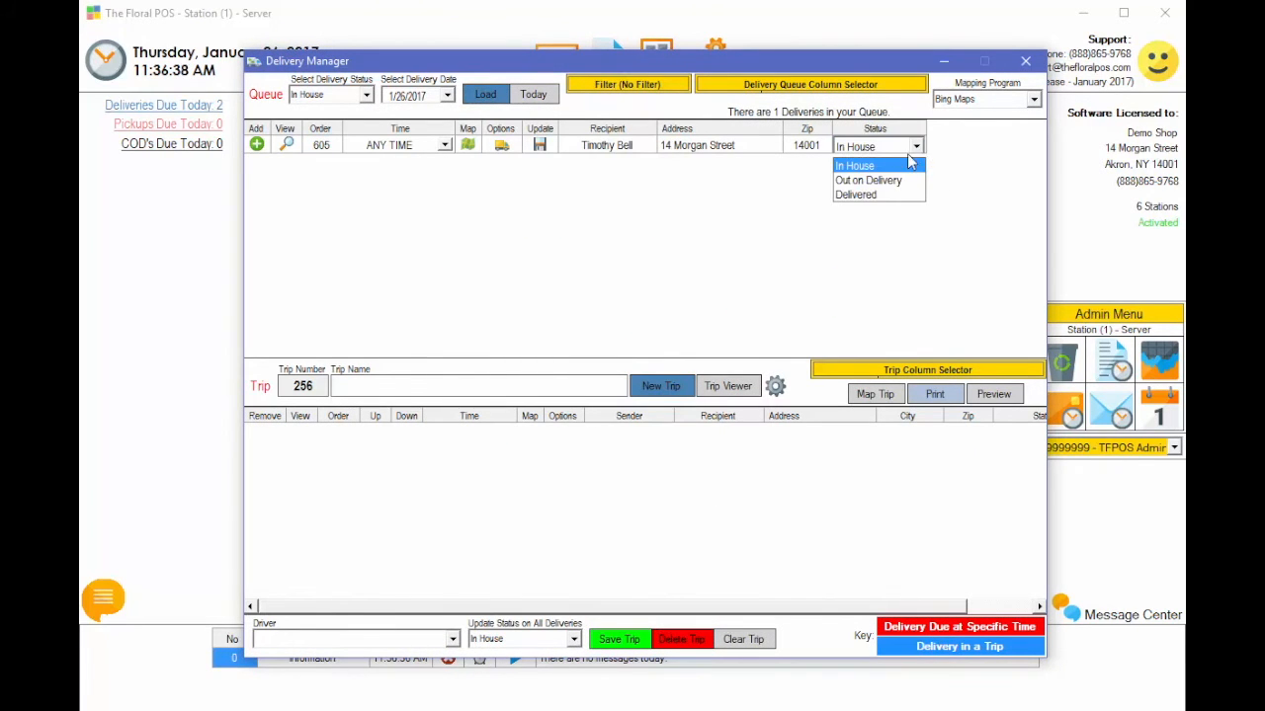
click(855, 194)
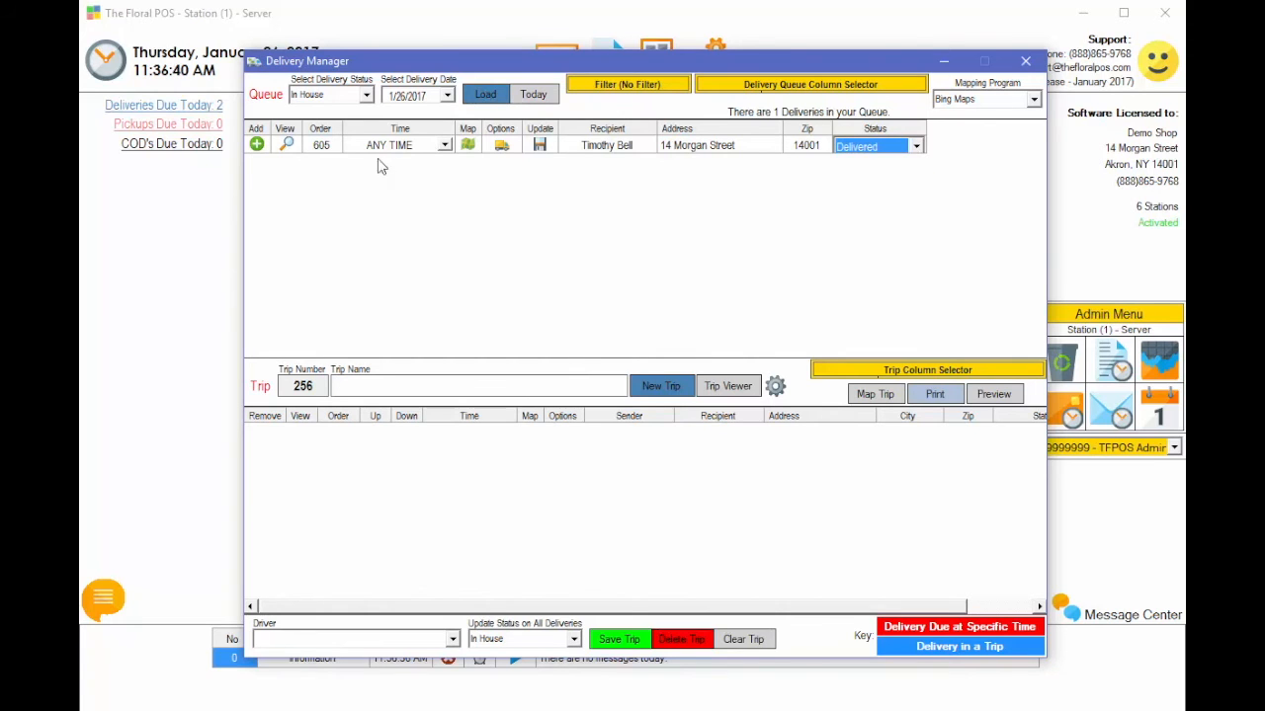
click(539, 145)
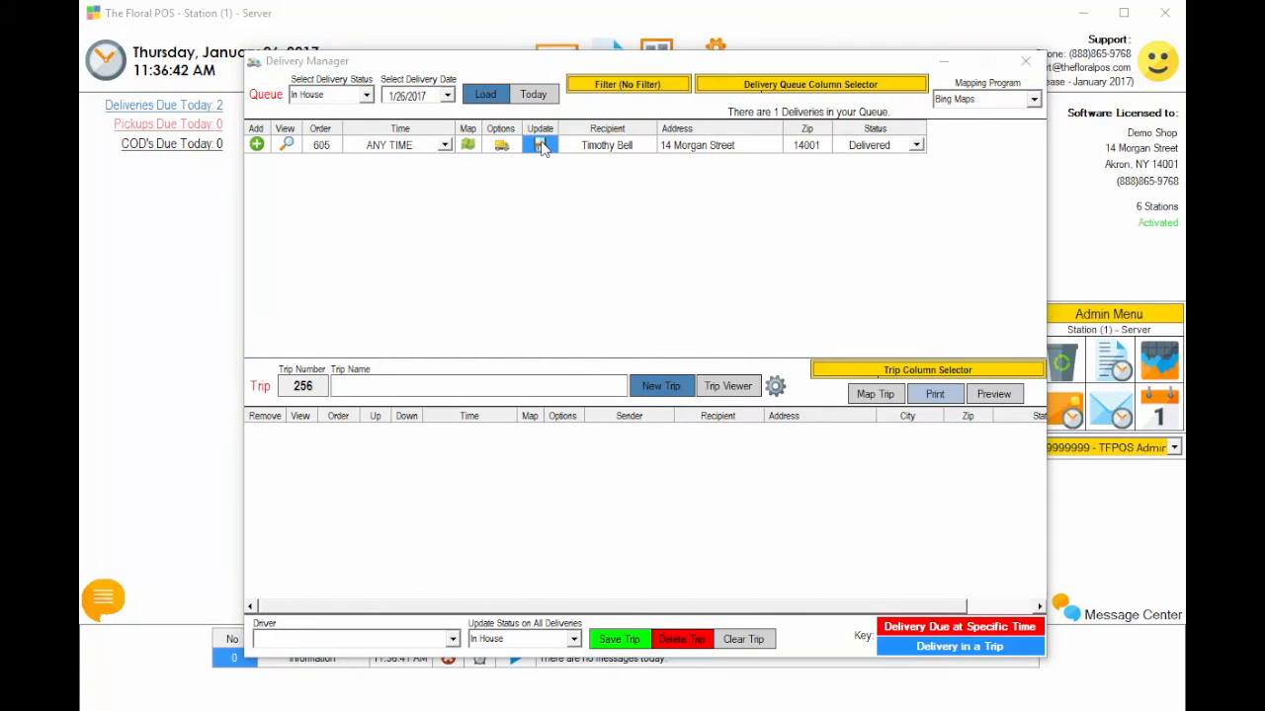
click(538, 145)
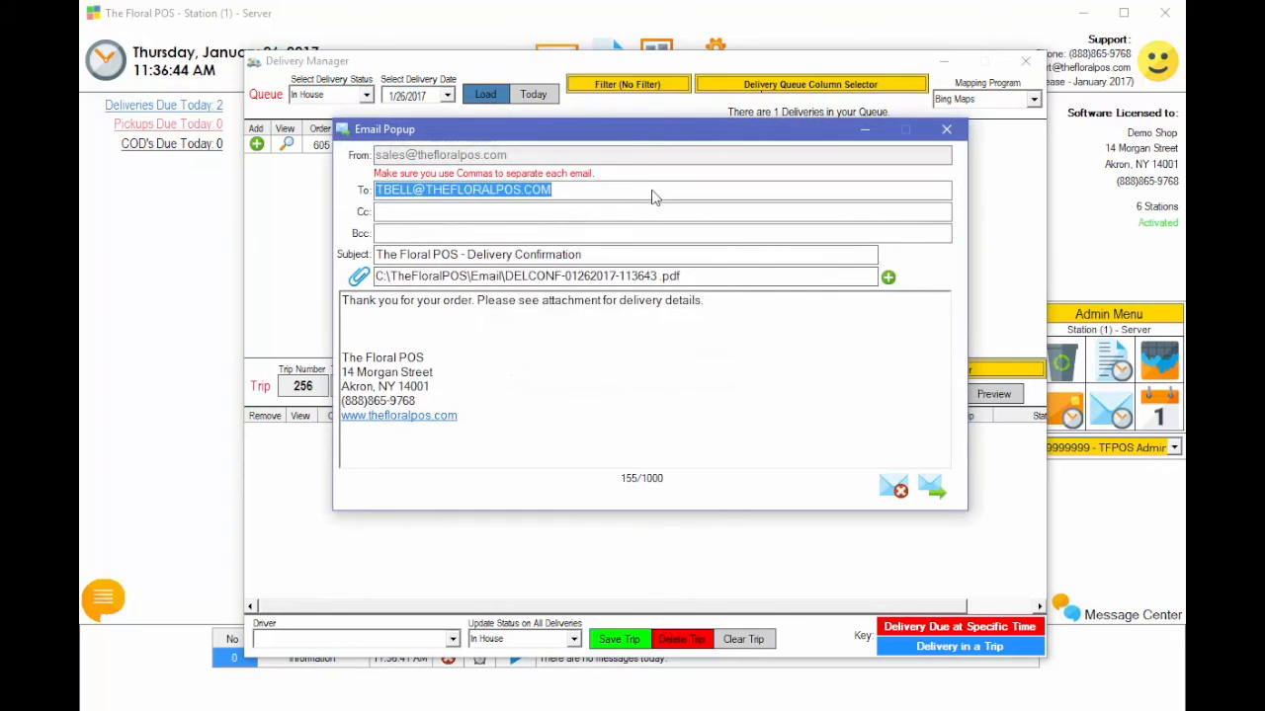
mouse_move(933, 209)
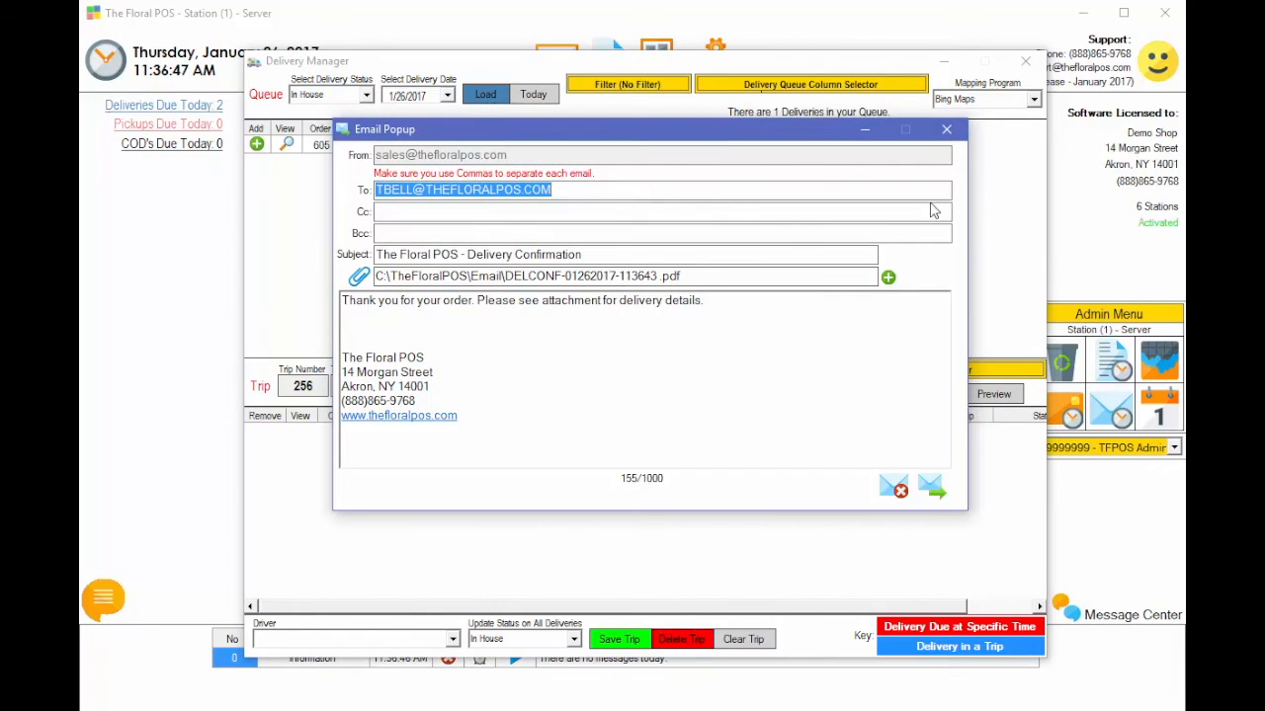
Step: Add the potted plant jpg from Inventory beside the confirmation PDF and send
click(887, 276)
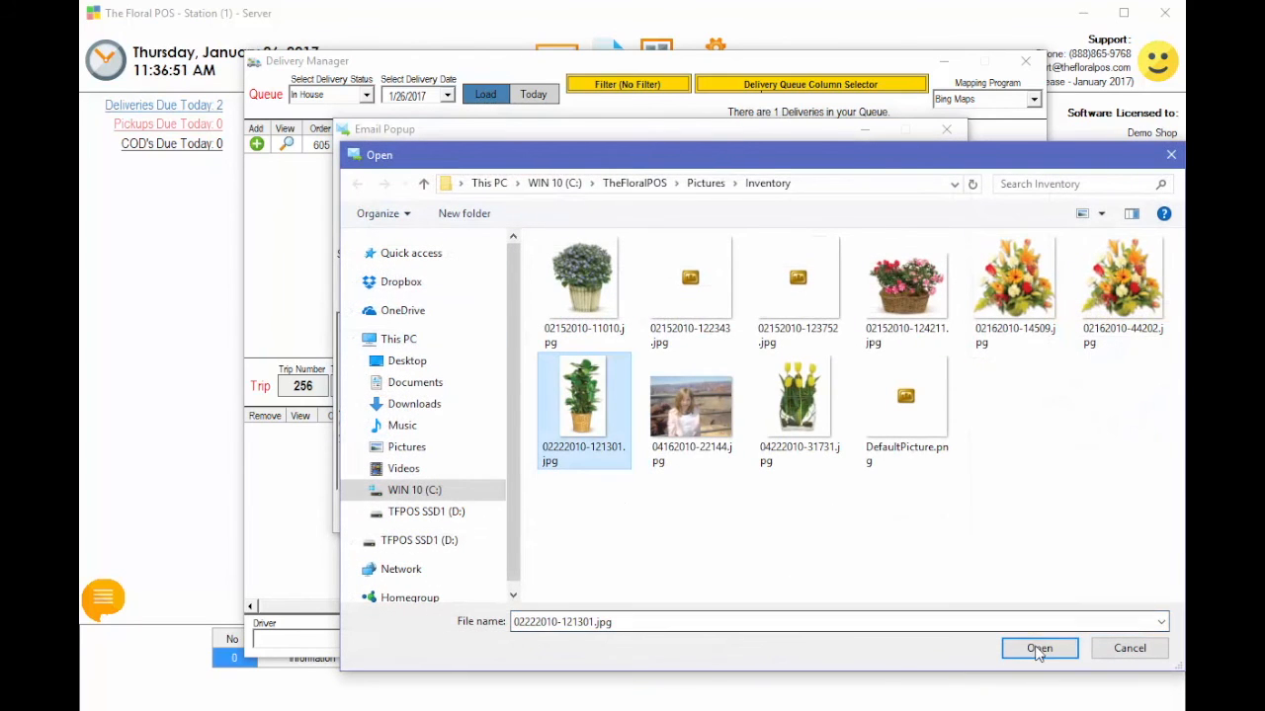
click(1038, 648)
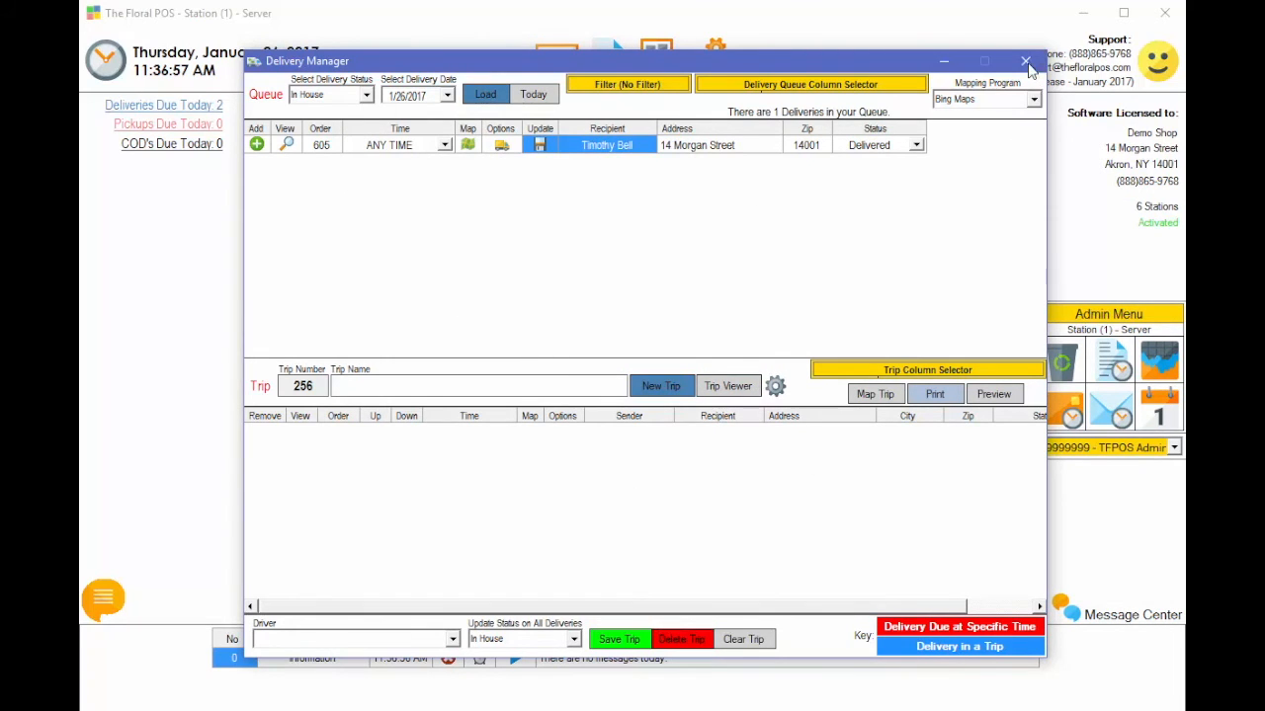
Step: Close the Delivery Manager window to return to the main dashboard
click(1020, 60)
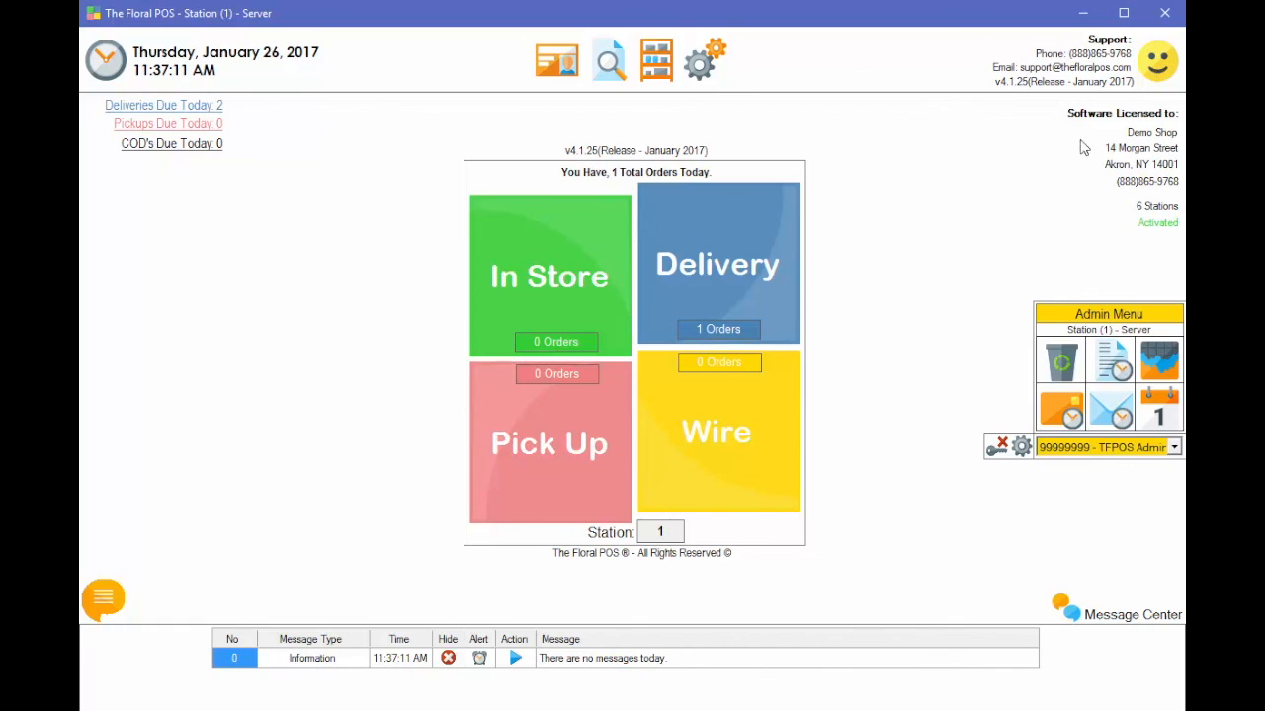
mouse_move(939, 249)
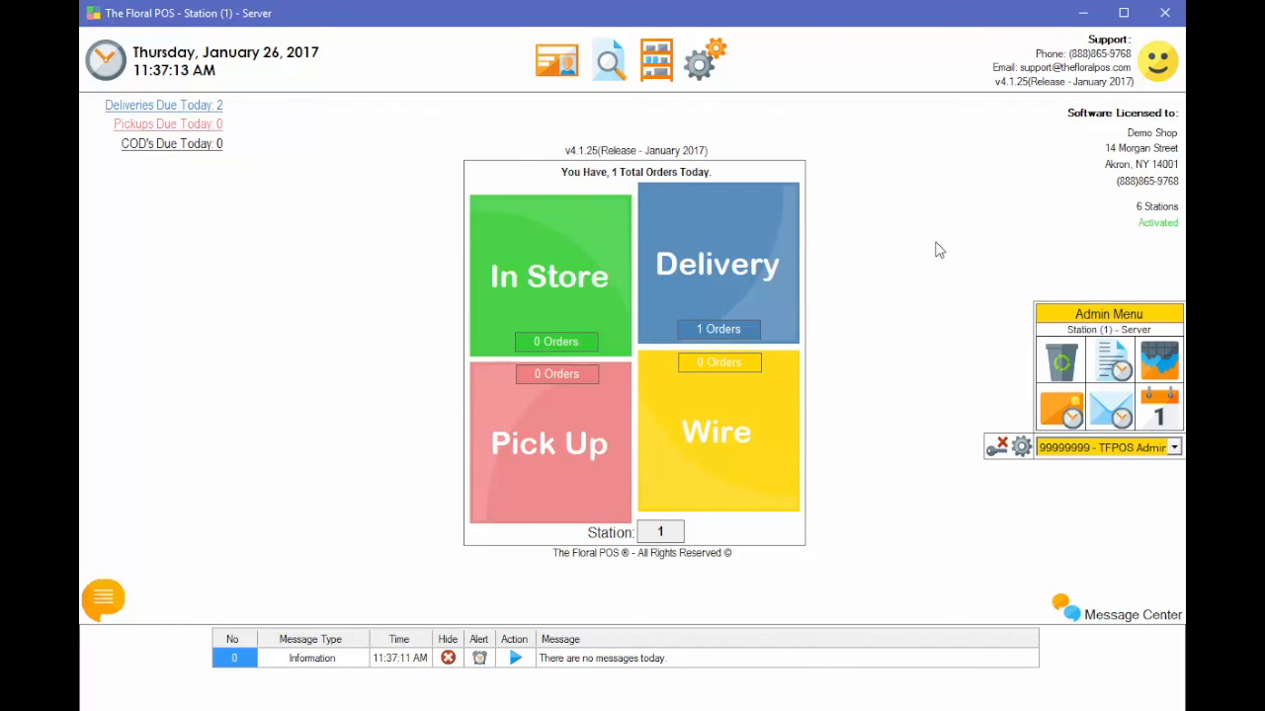